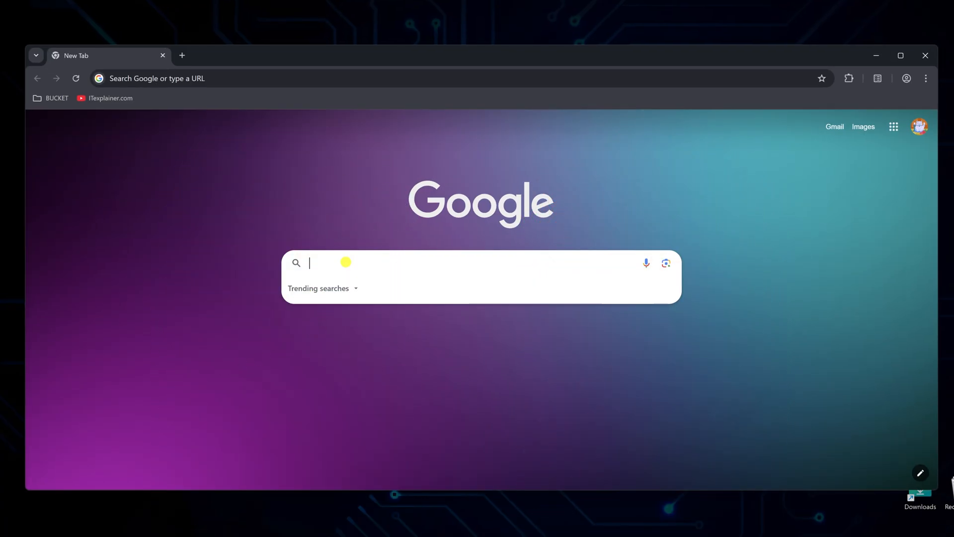
Load youtube.com in the new browser tab.
text(youtube.com)
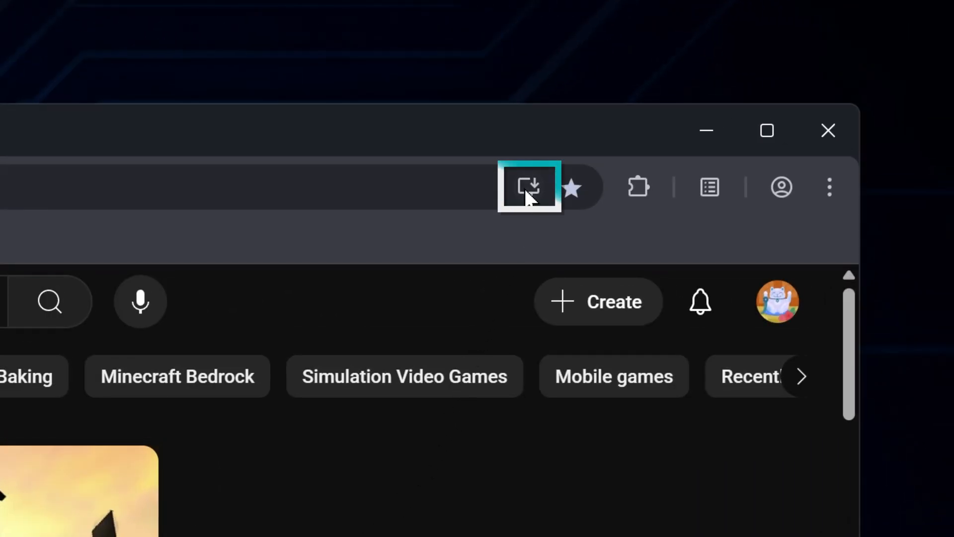
click(528, 187)
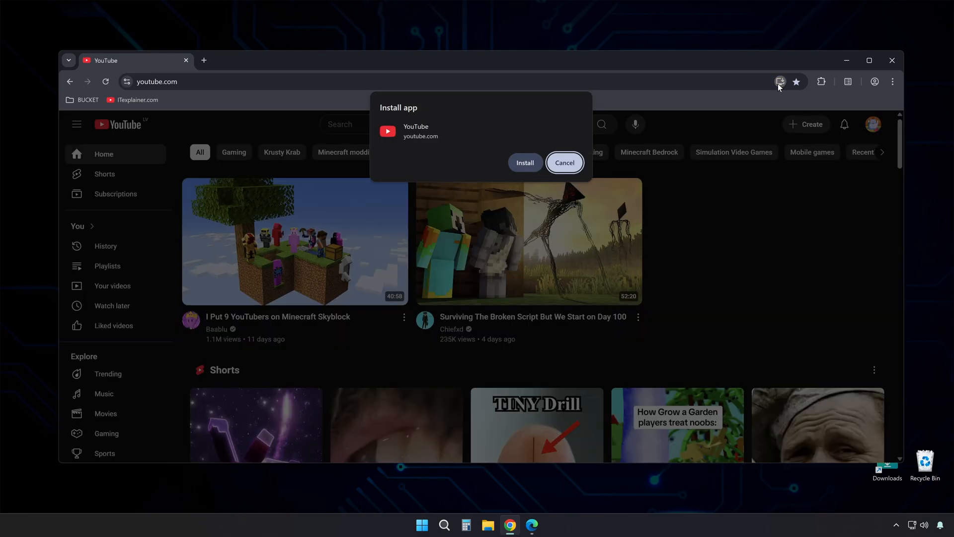
click(562, 162)
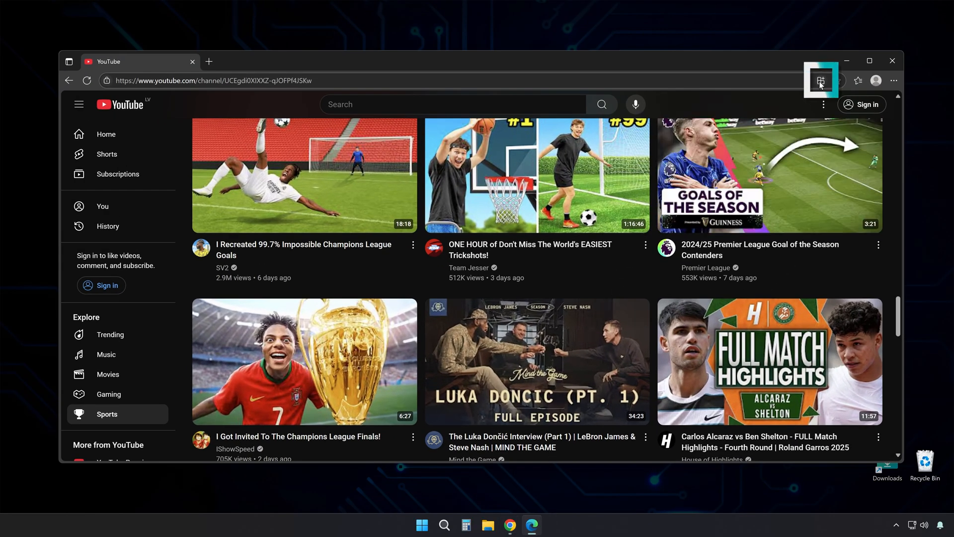
click(820, 79)
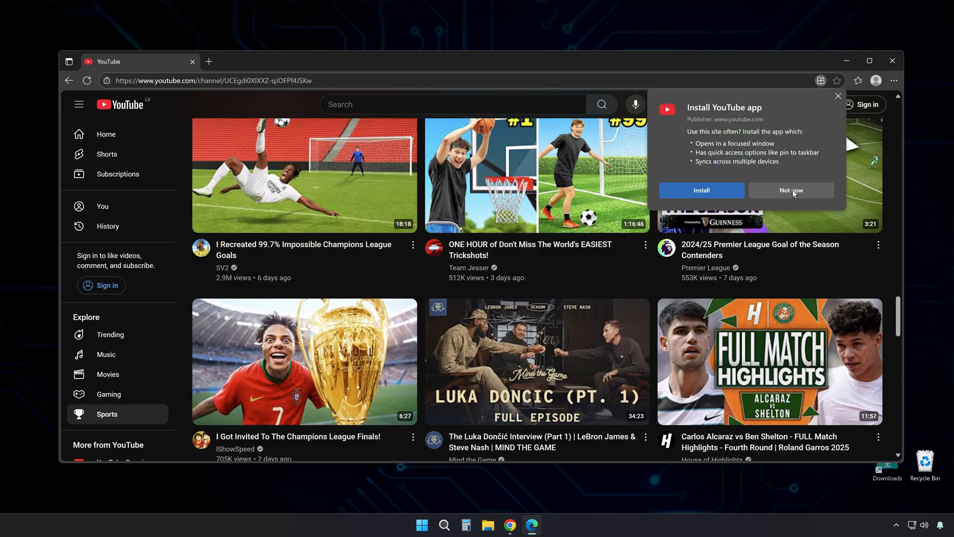
click(790, 190)
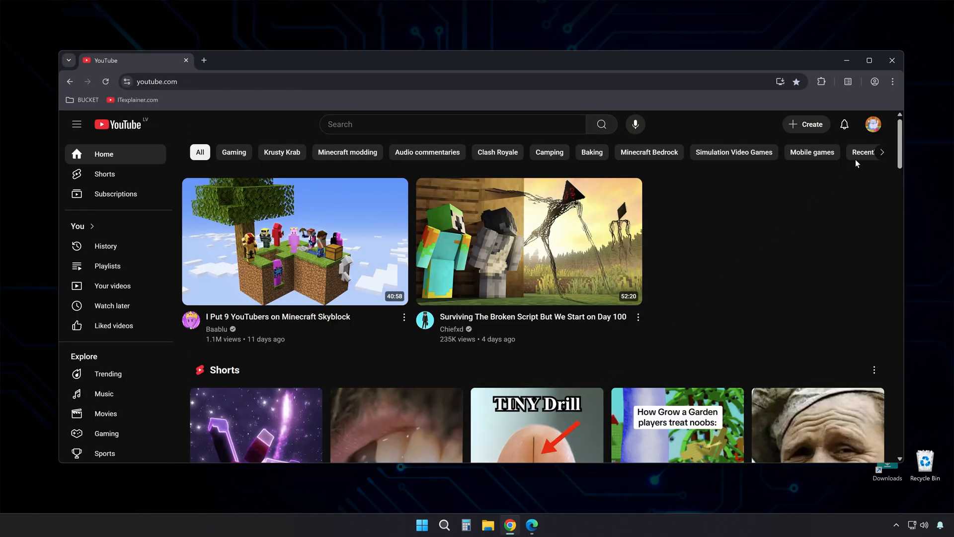
mouse_move(892, 80)
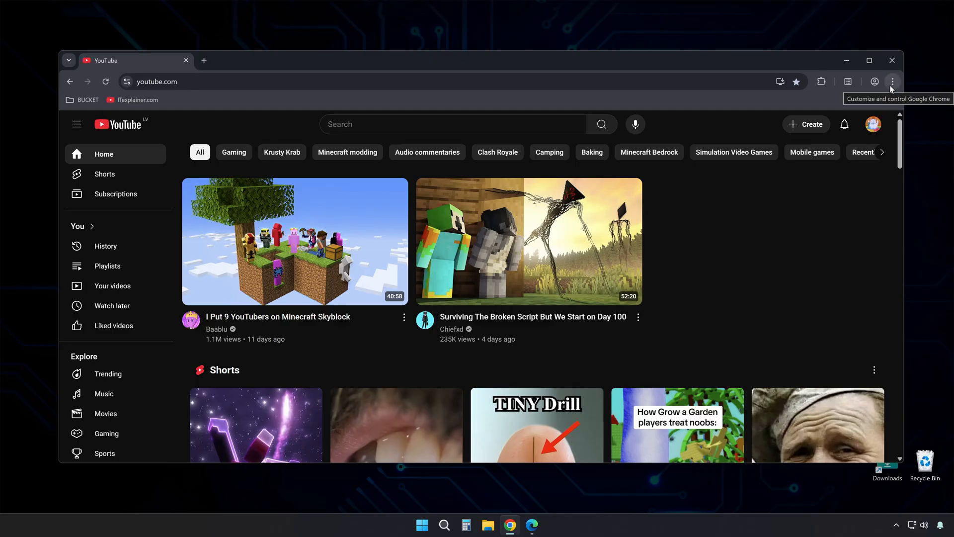
Show Chrome's three-dot menu over the YouTube page.
click(893, 81)
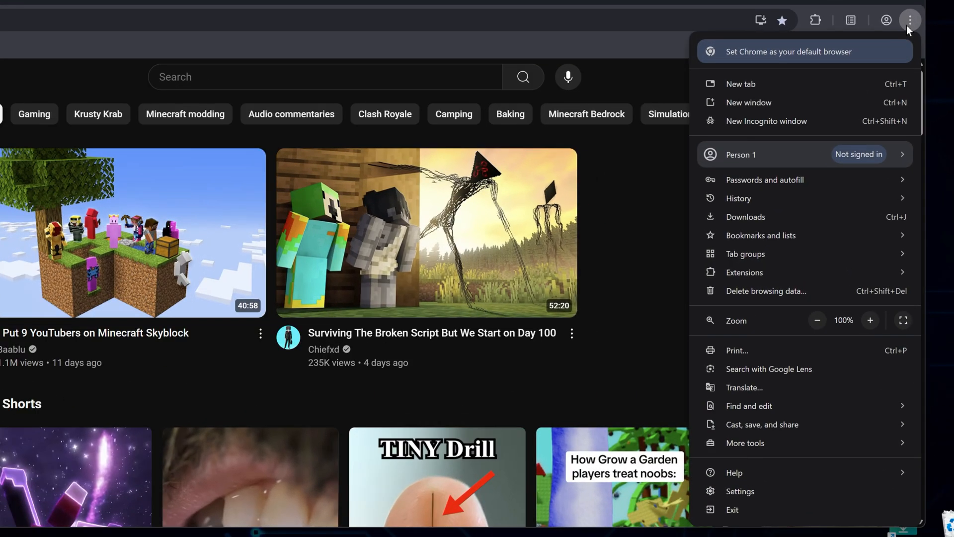
mouse_move(815, 251)
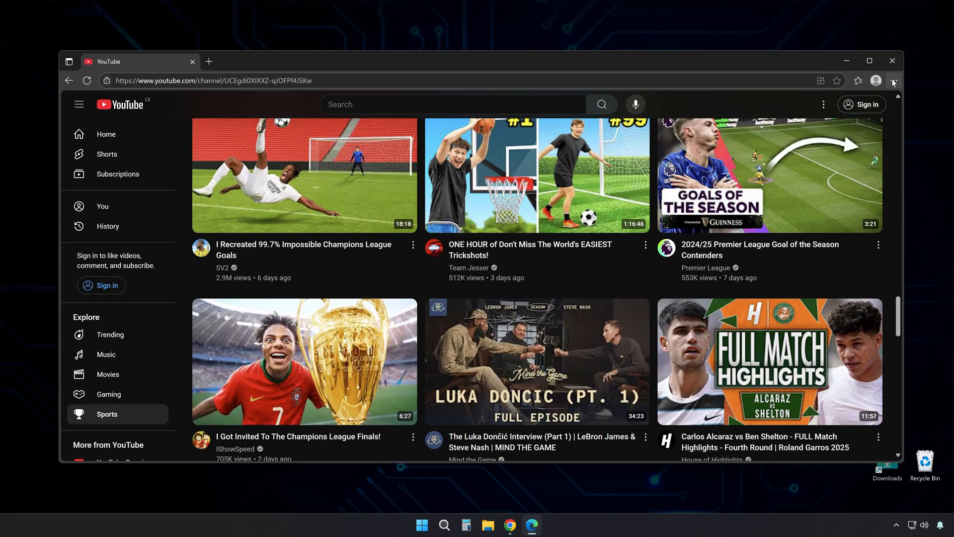
Show Edge's Settings and more menu over the YouTube page.
click(892, 81)
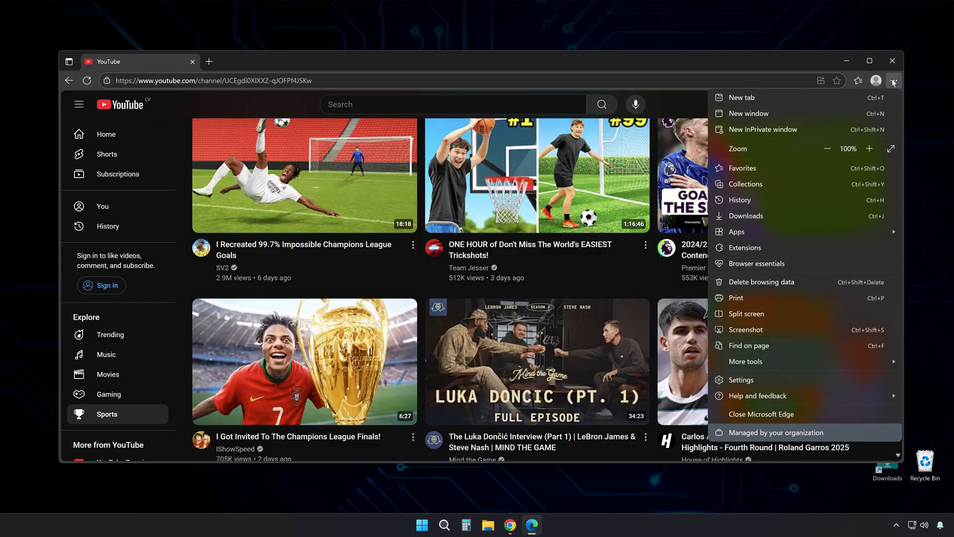
mouse_move(737, 231)
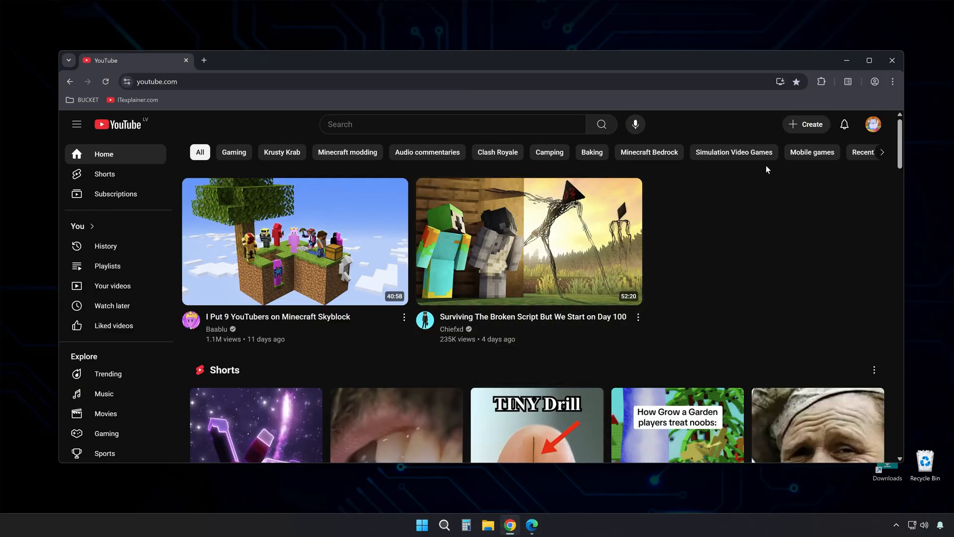
Install YouTube as a desktop app via the address-bar Install offer.
click(779, 81)
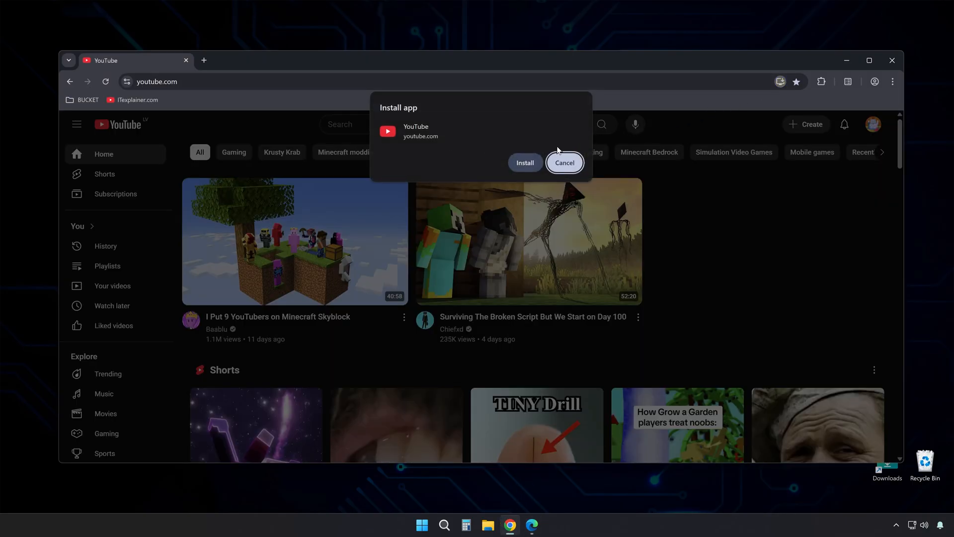
click(524, 162)
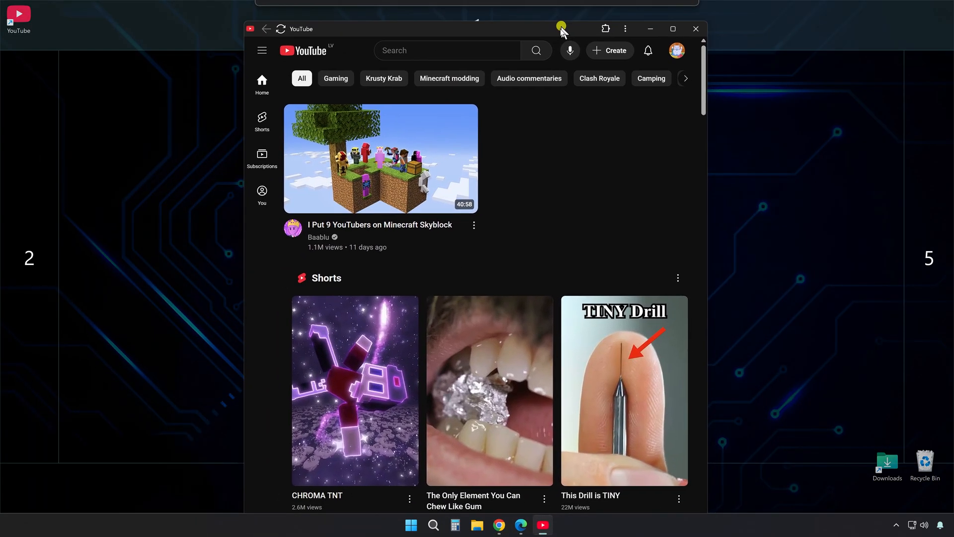
click(672, 29)
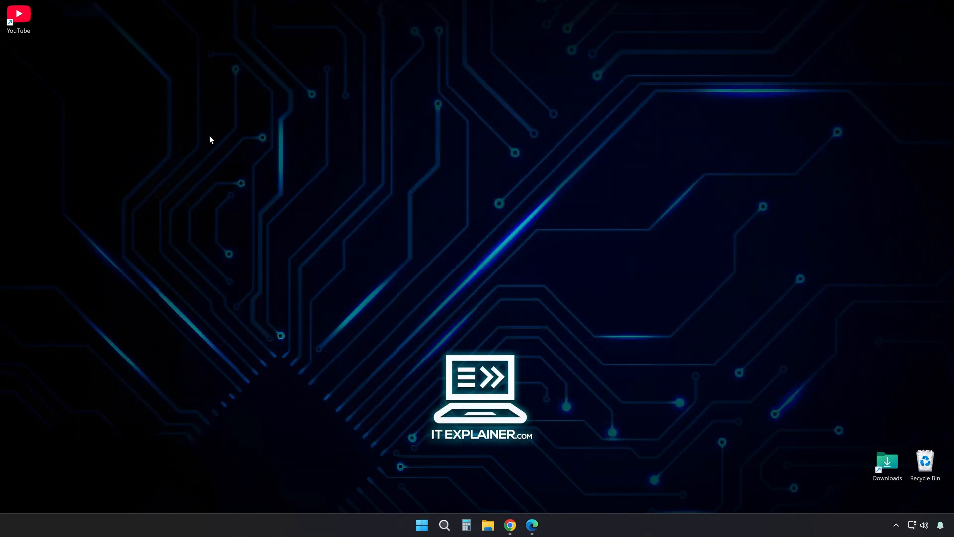
double_click(18, 13)
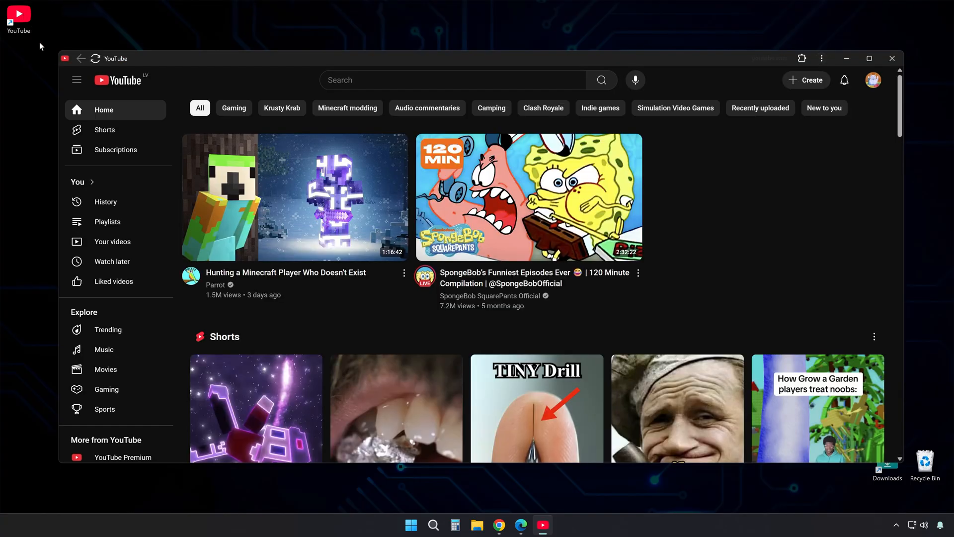
Pin the YouTube app to the taskbar and relaunch it from the pinned icon.
right_click(542, 524)
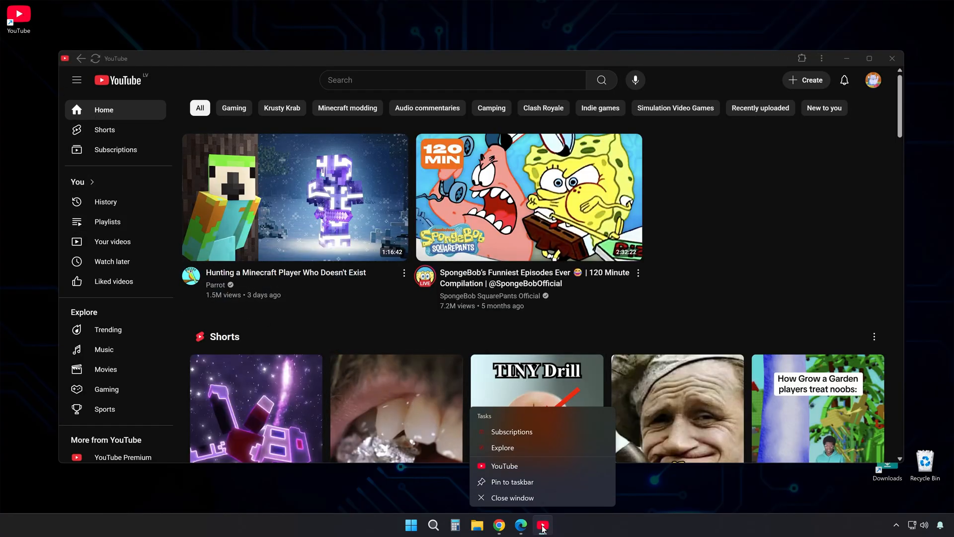
mouse_move(525, 482)
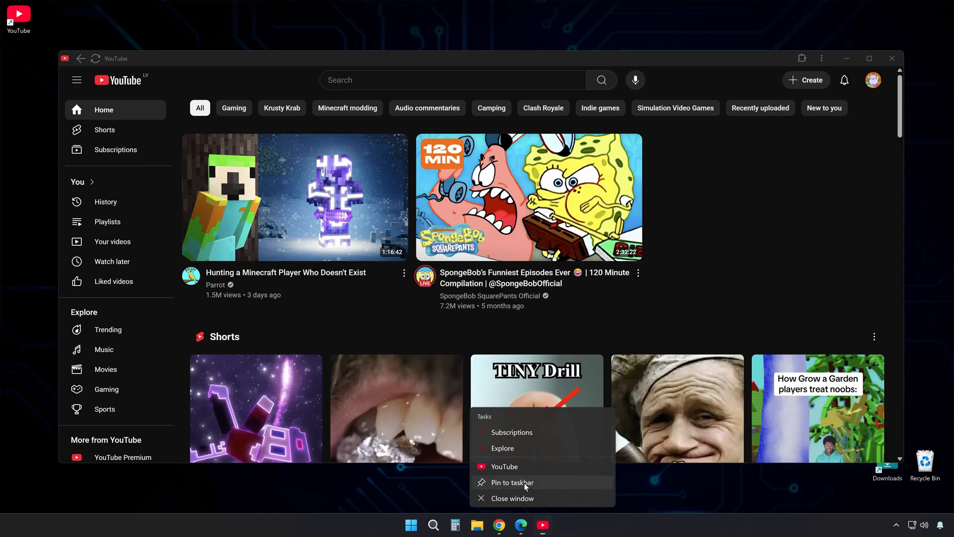
click(511, 498)
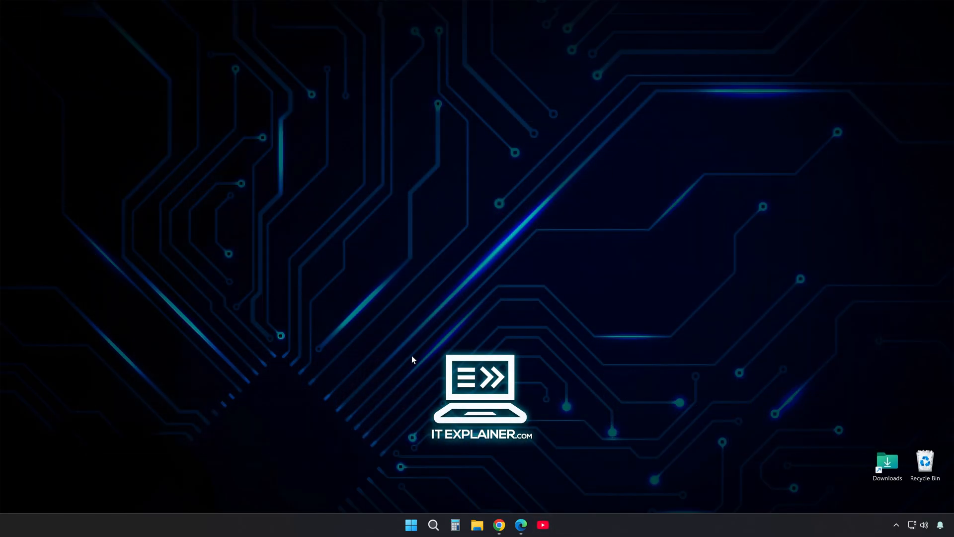
click(543, 524)
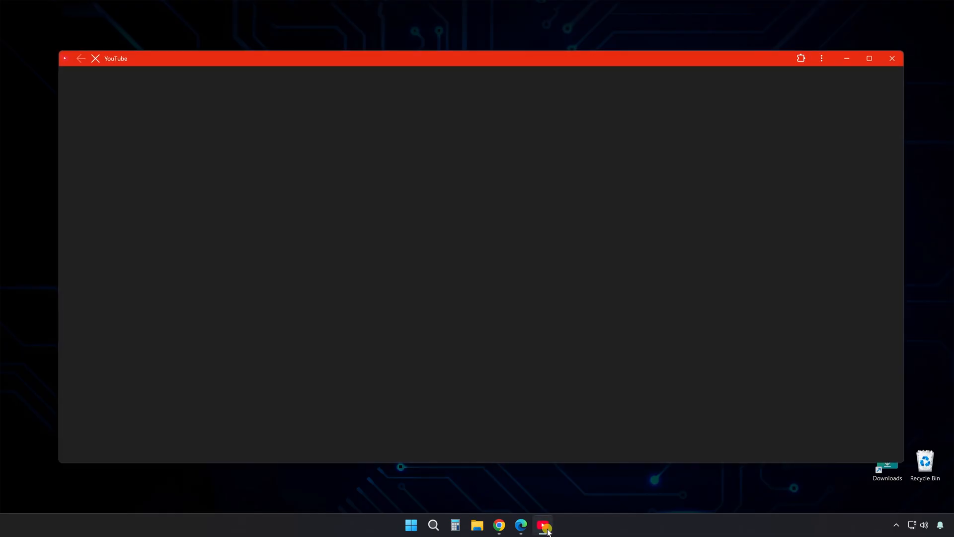